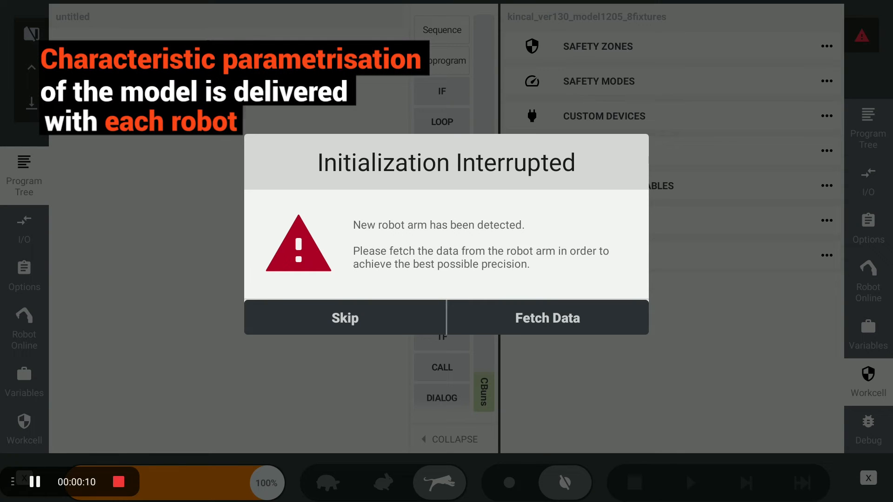
Choose Fetch Data in the Initialization Interrupted dialog to load the new arm's model data.
click(547, 317)
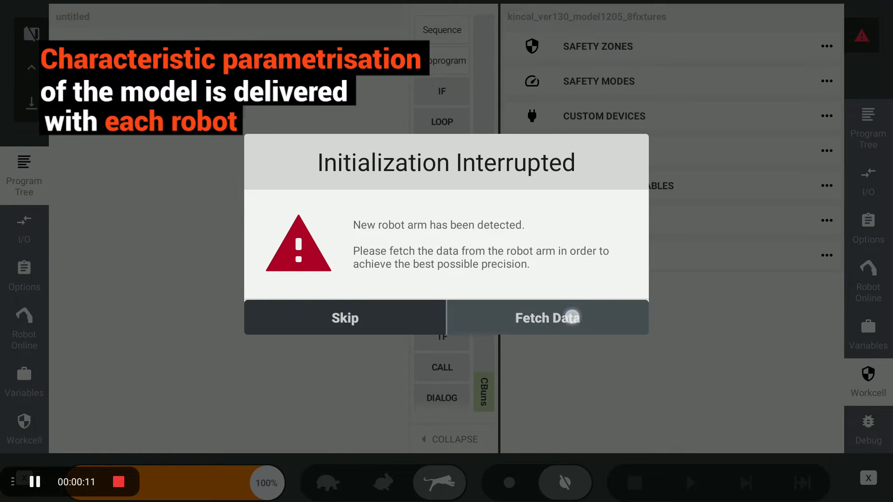
click(547, 318)
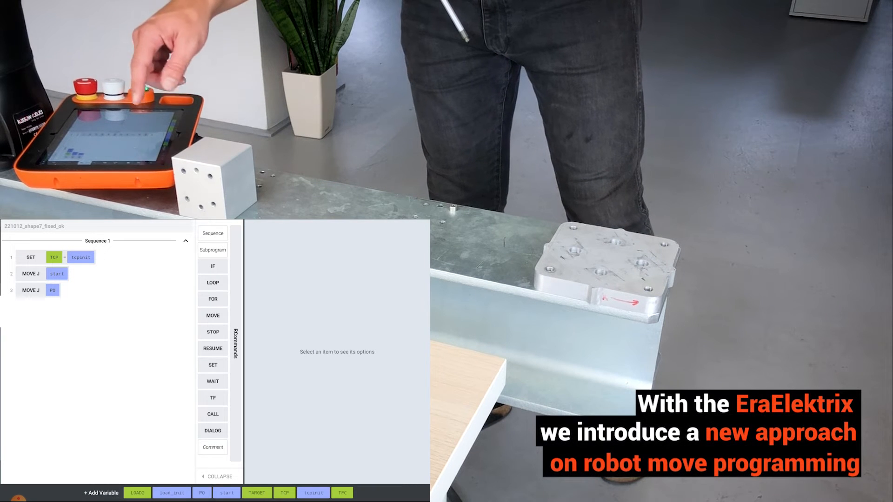
Create a new Shape variable named shp.
click(101, 493)
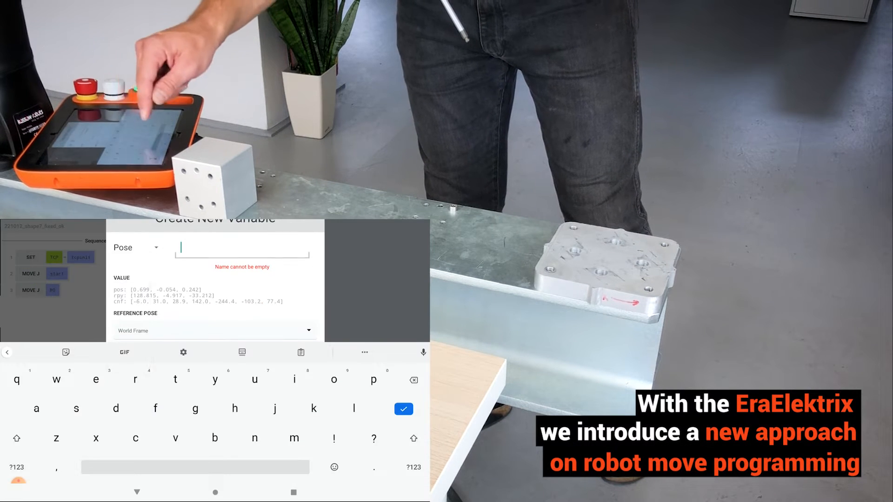
text(sh)
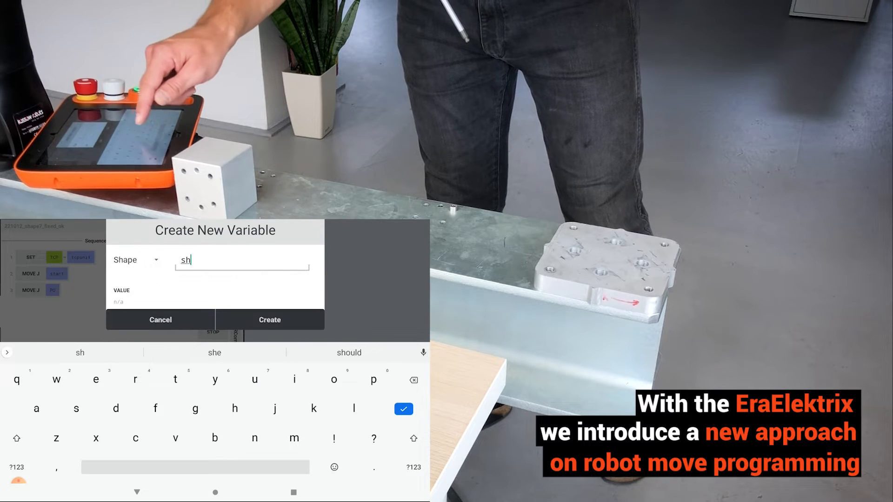
click(270, 320)
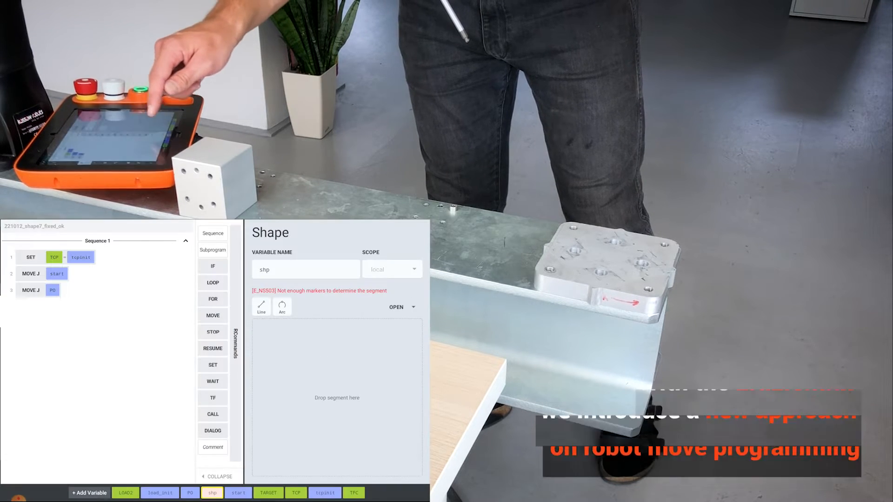
Add a Line segment and an Arc segment to shp, recording pose markers.
click(260, 304)
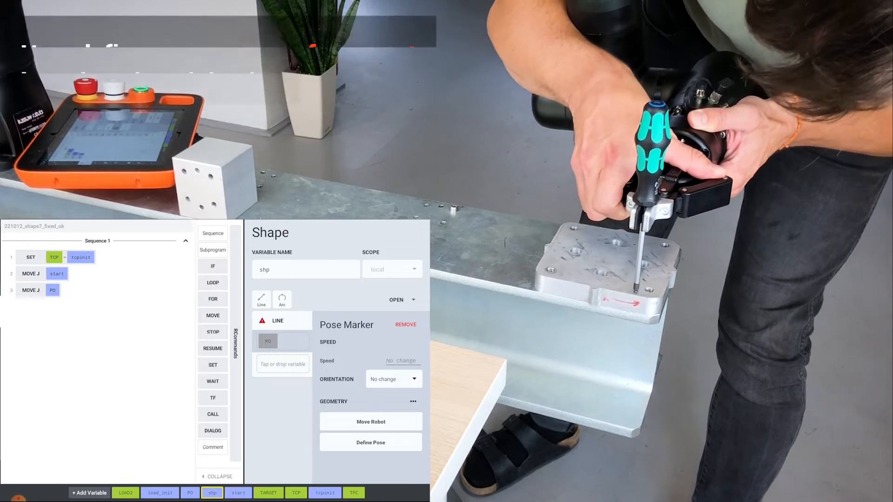
click(282, 300)
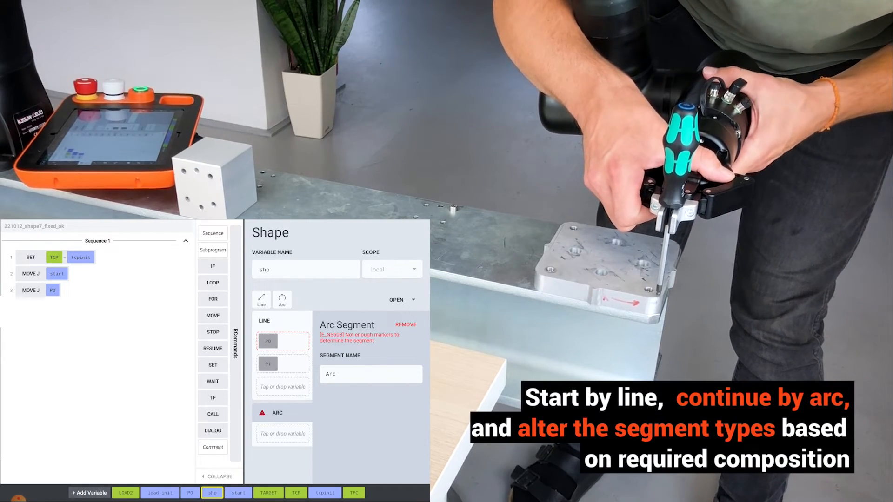
click(268, 340)
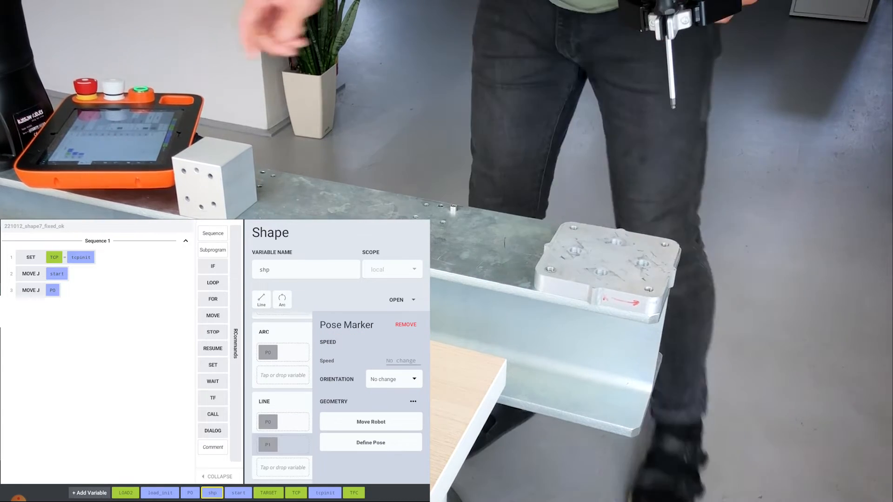
click(213, 315)
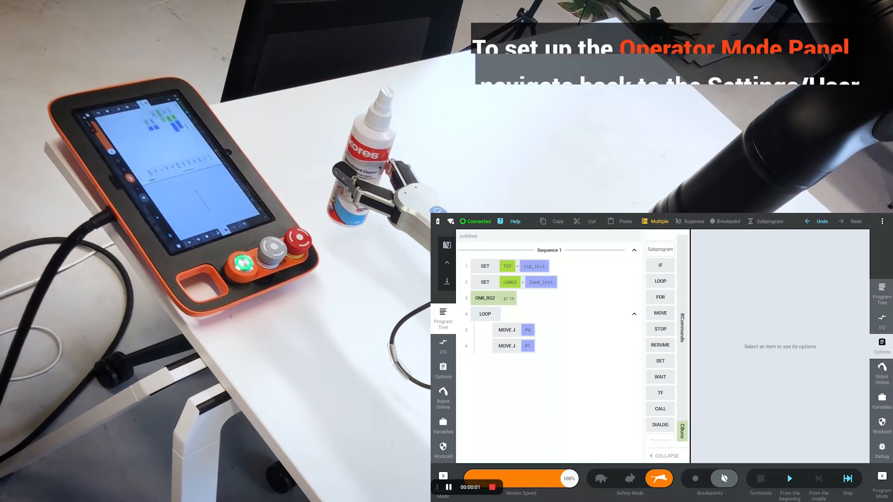
In Settings > User, set Auto Log Off to 15 s and enable the Operator Mode Panel.
click(885, 222)
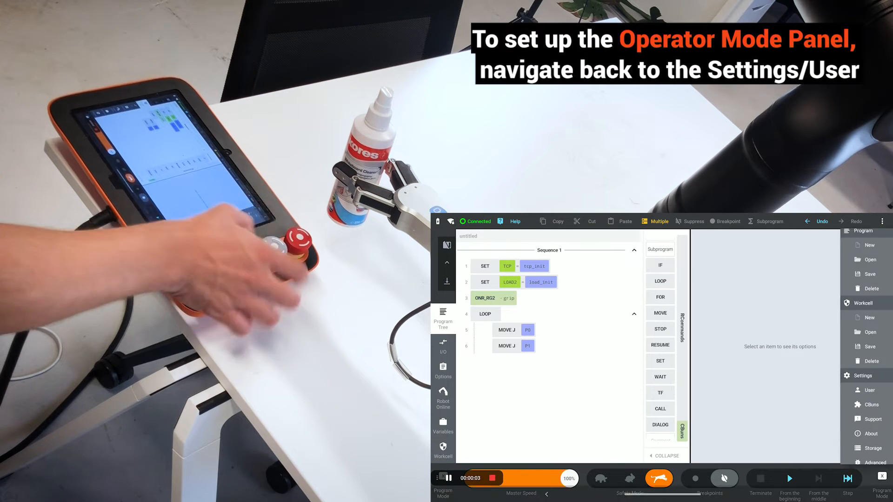
click(869, 390)
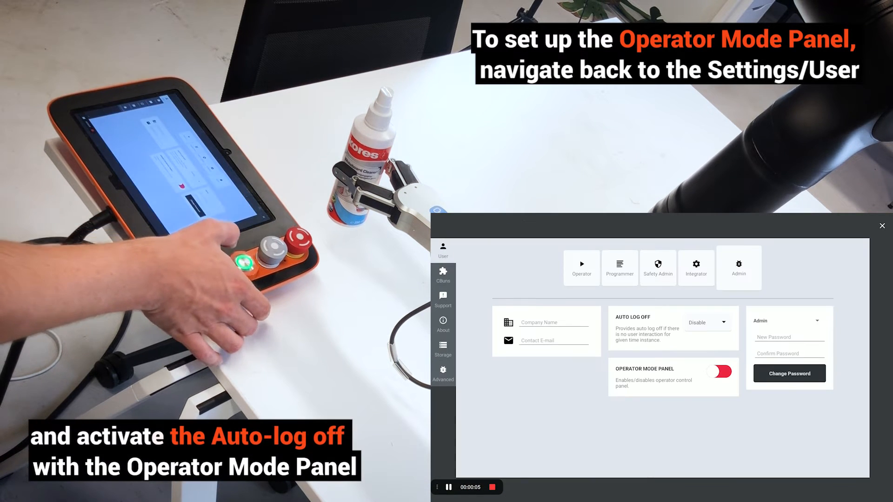
click(706, 322)
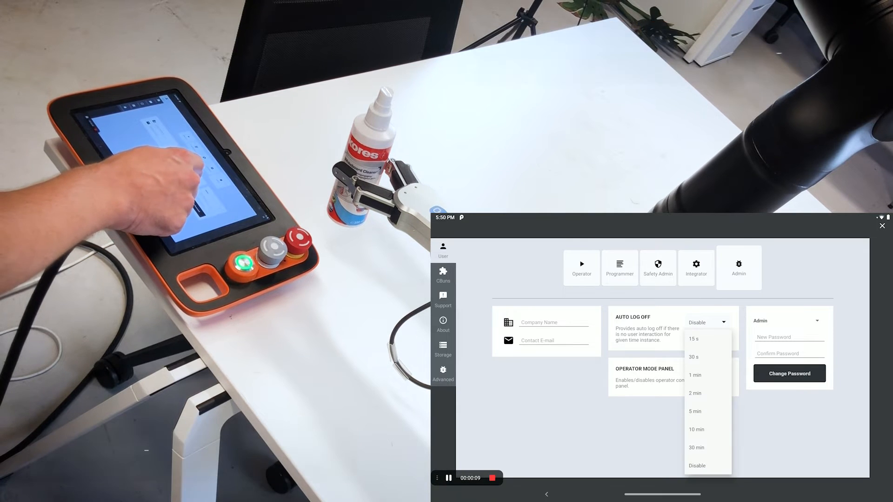
click(694, 339)
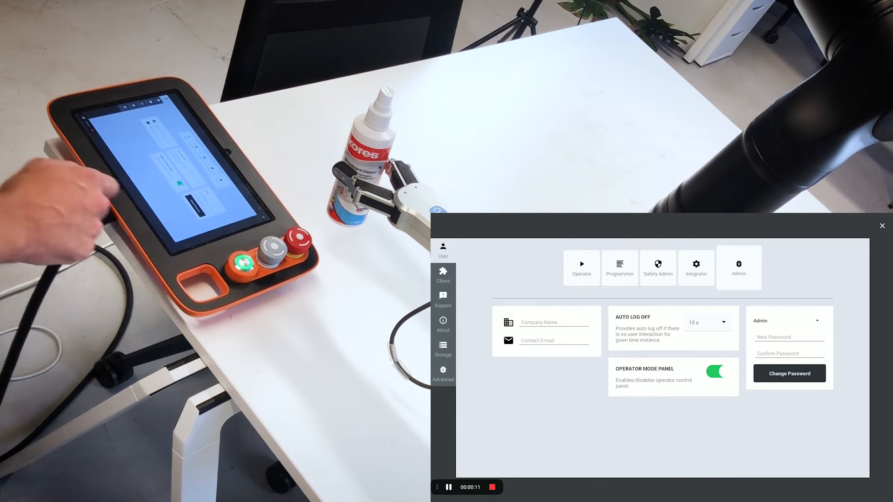
click(879, 226)
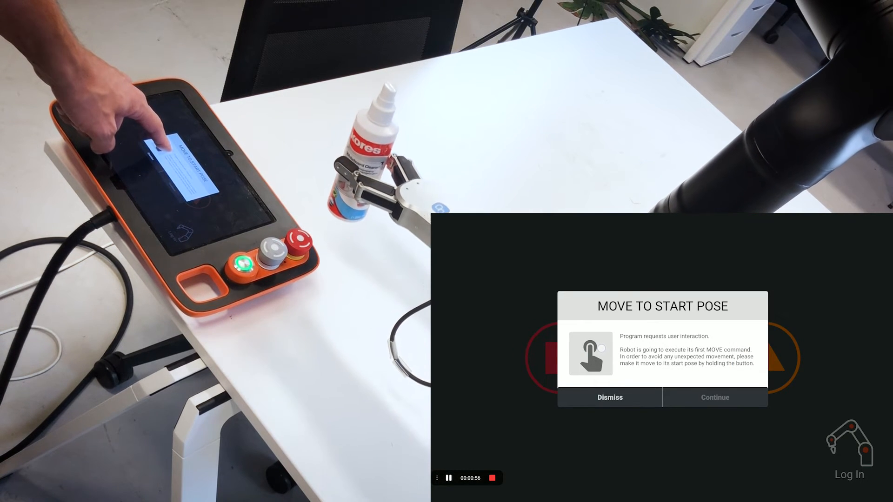
Move the robot to its start pose, clear the Robot Suspended notice, and authorize as Admin.
click(714, 397)
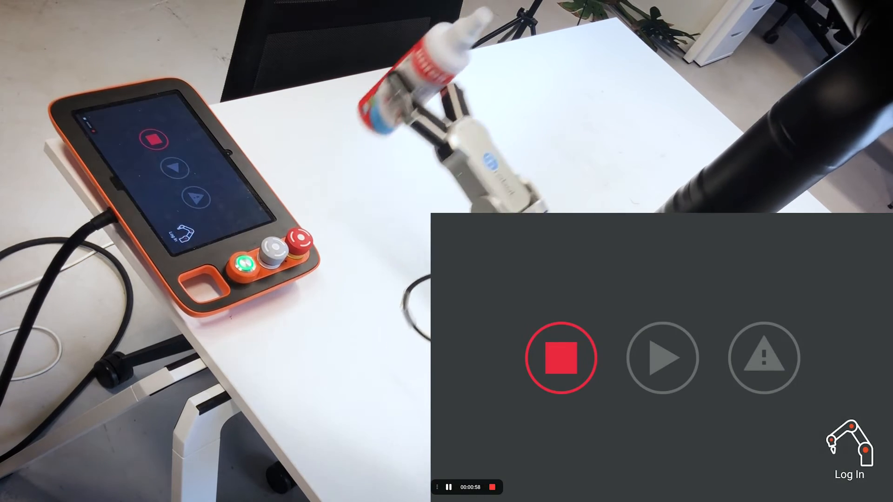
click(662, 358)
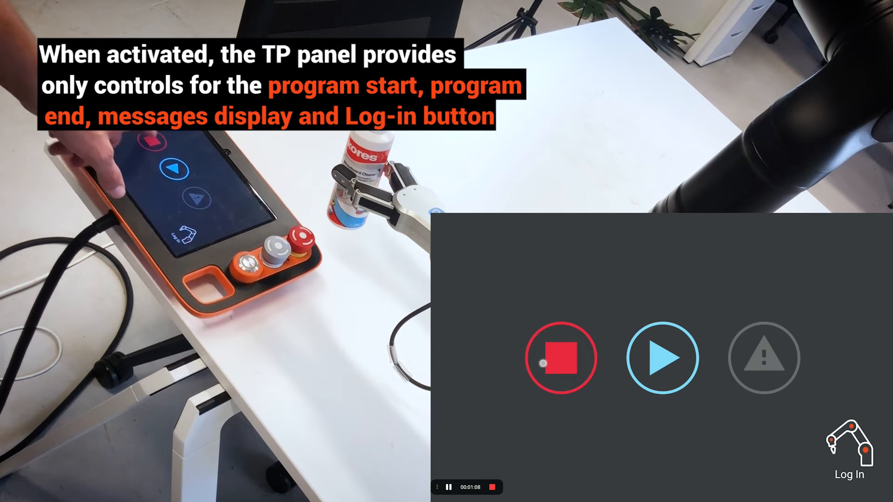
click(560, 358)
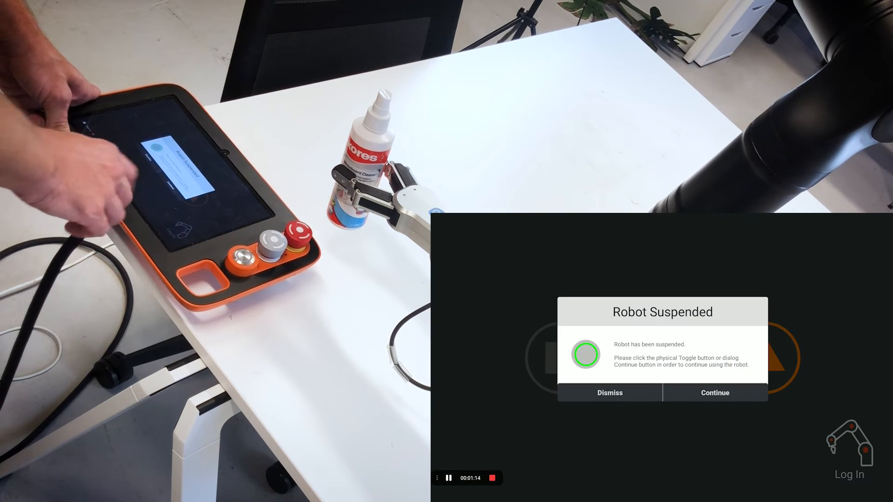
click(714, 392)
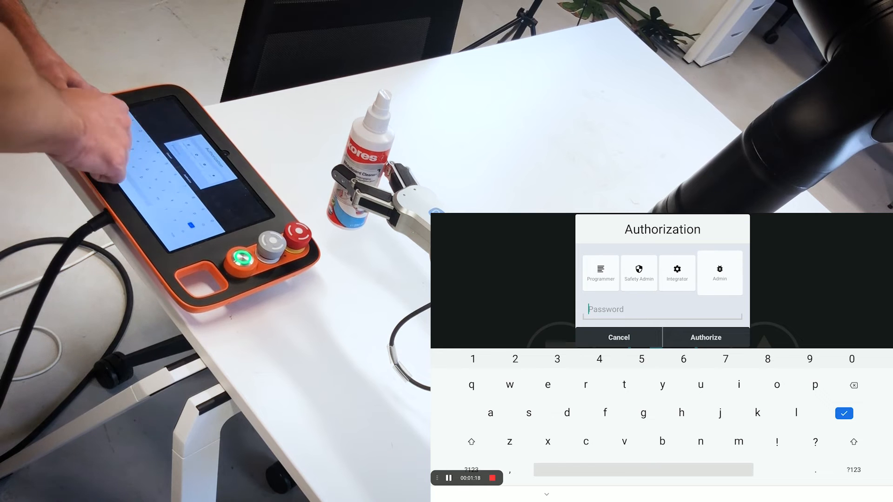
text(n)
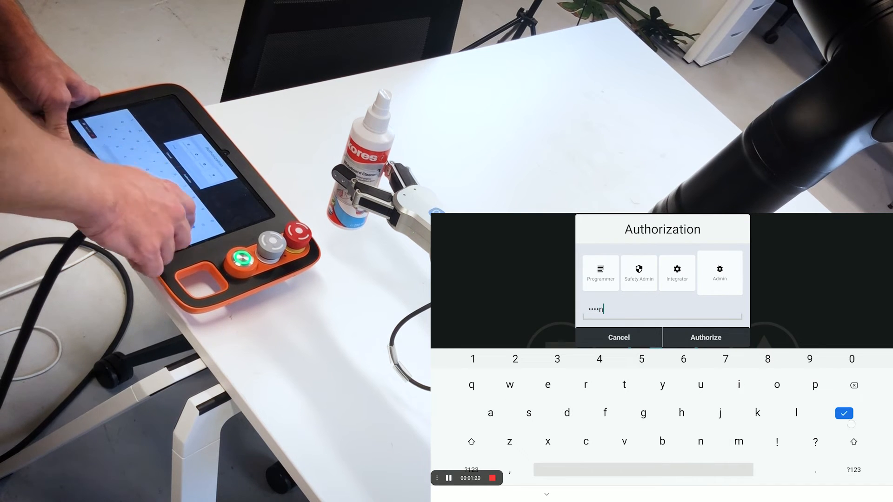
click(705, 337)
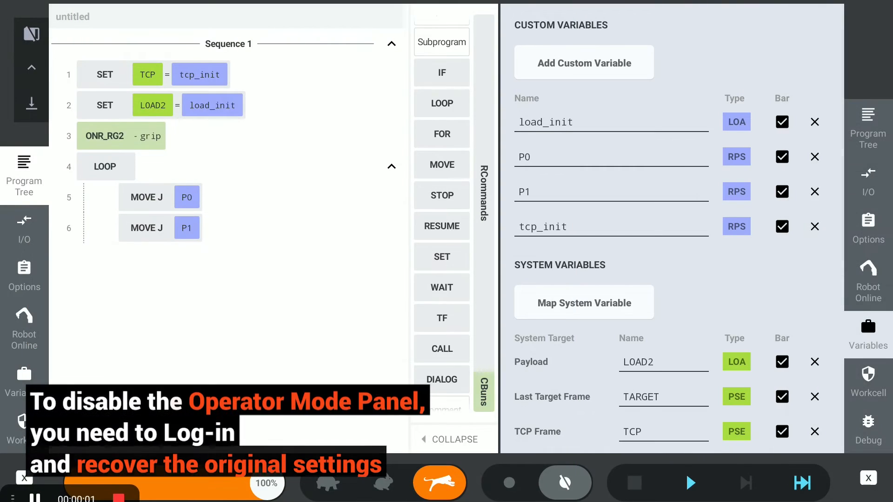
Switch the Operator Mode Panel toggle off under Settings > User.
click(868, 128)
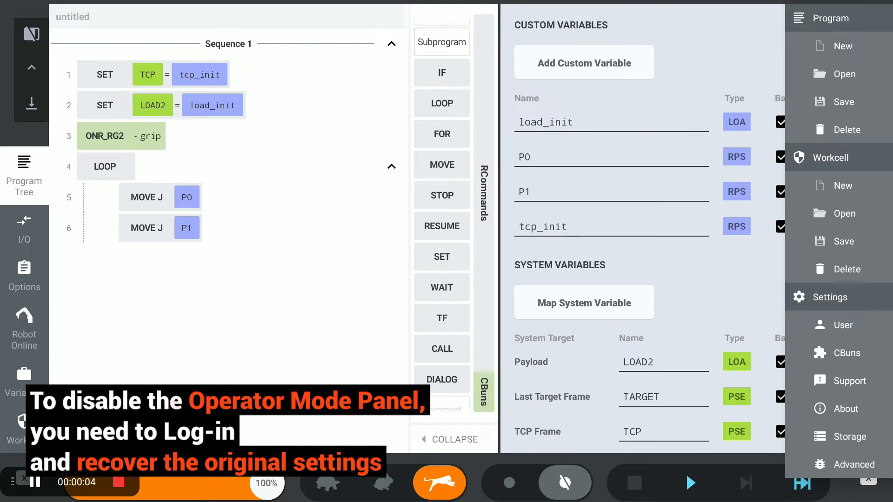
click(832, 325)
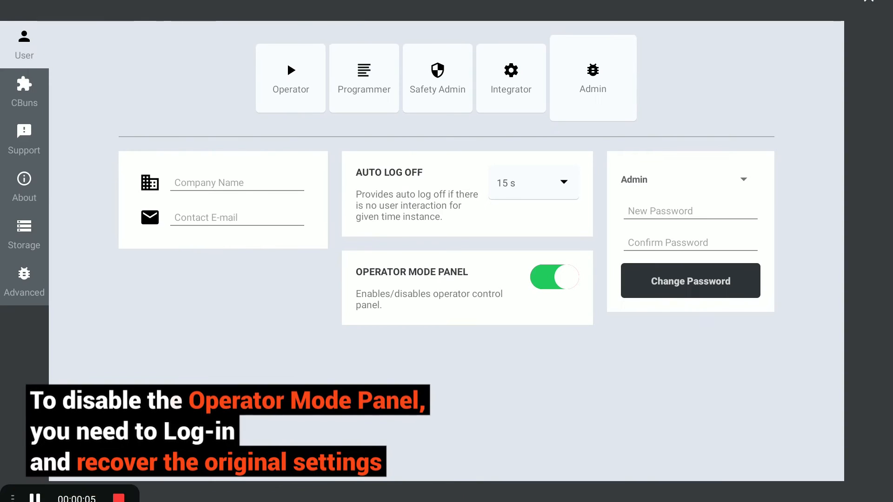
click(553, 277)
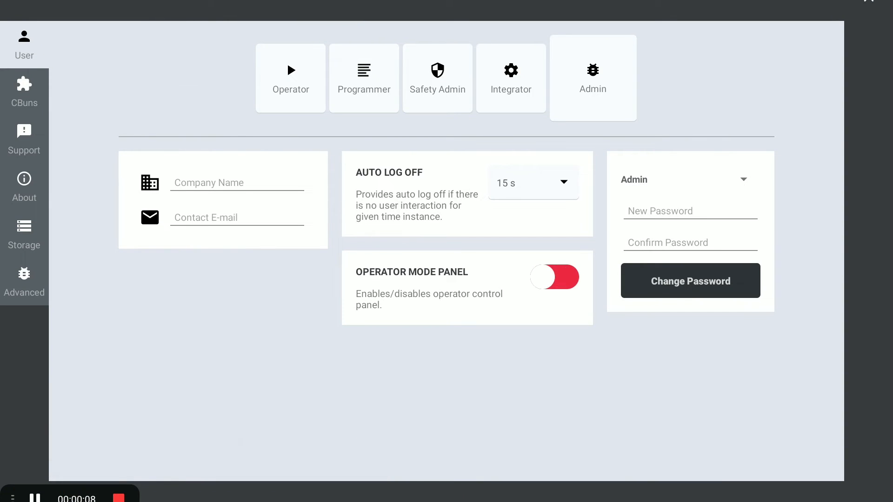
click(532, 183)
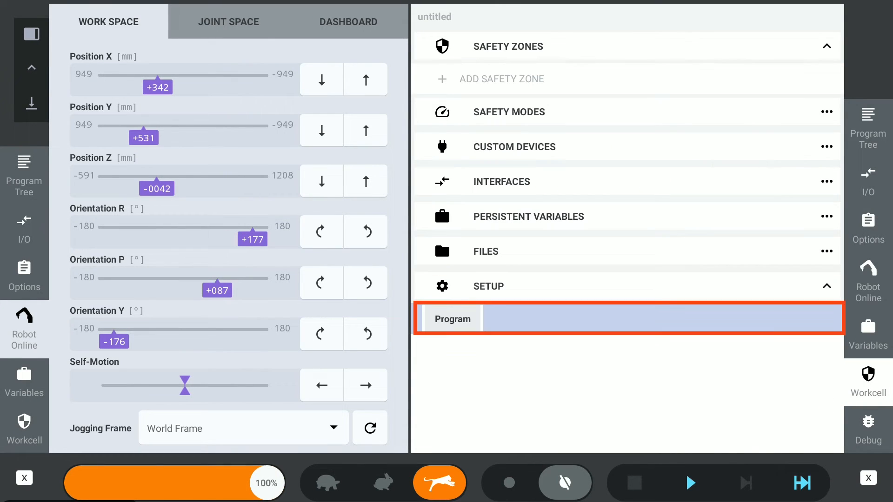
Set the program's Auto Start to On Power Up and enter the Admin password.
click(452, 318)
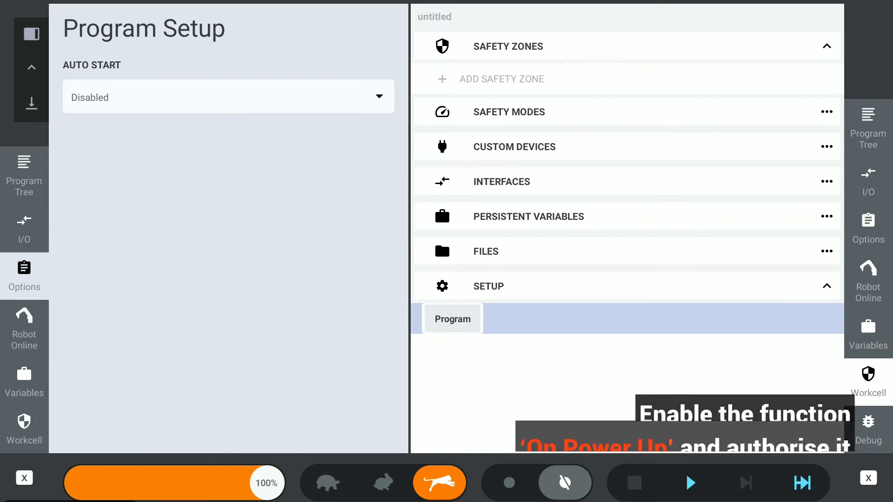
click(228, 96)
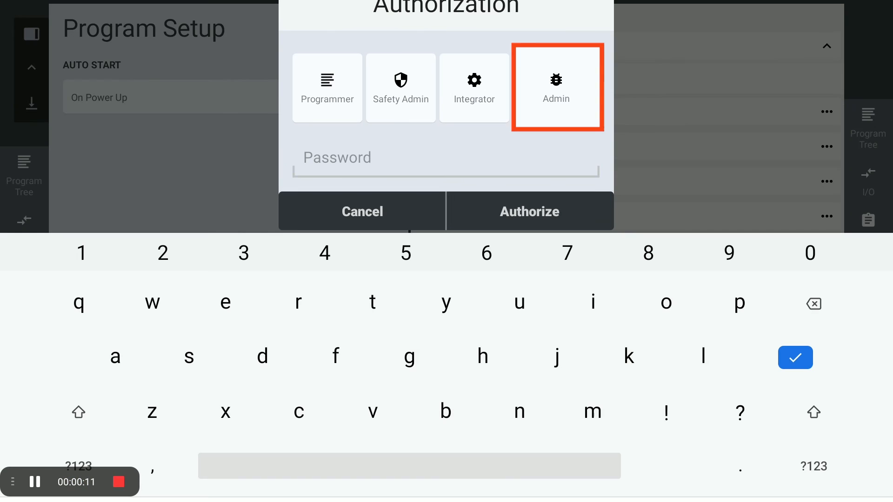
text(m)
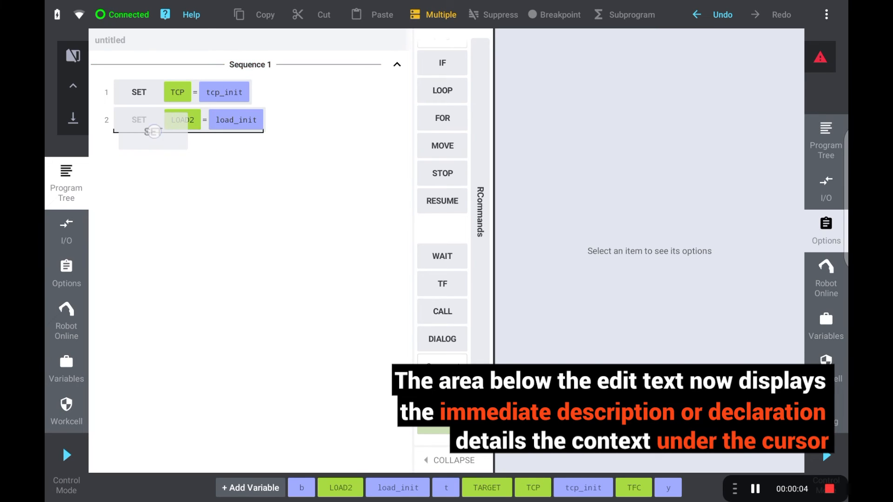
Filter the SET command's expression suggestions to Functions and insert math..
click(235, 119)
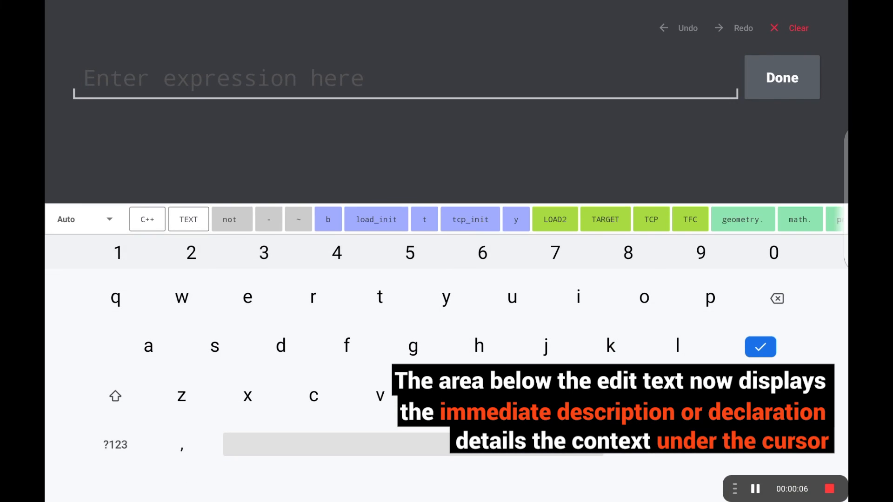
click(515, 219)
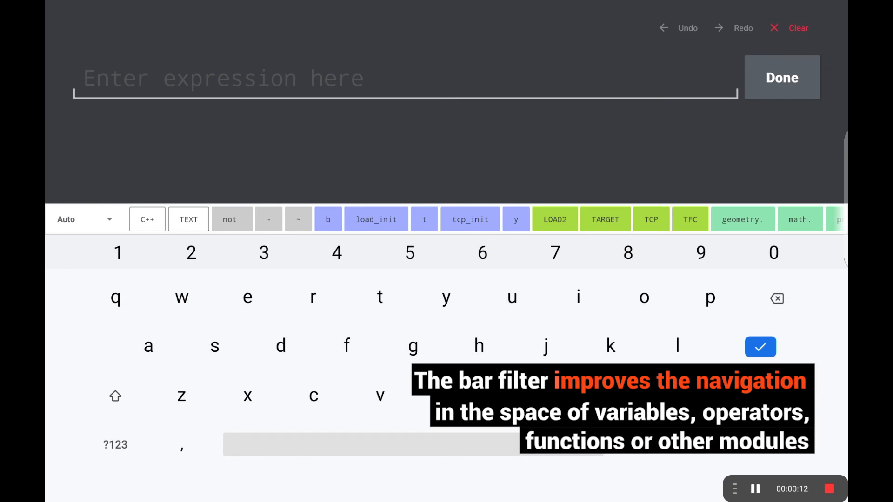
click(85, 219)
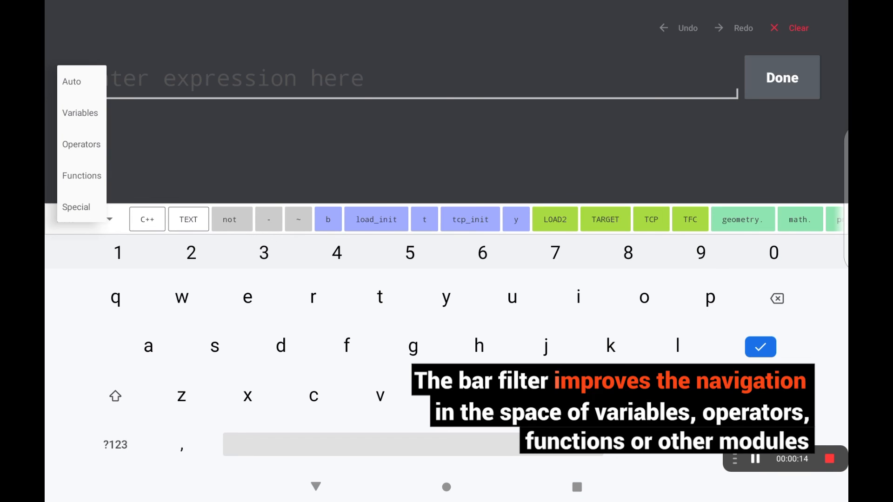
click(82, 175)
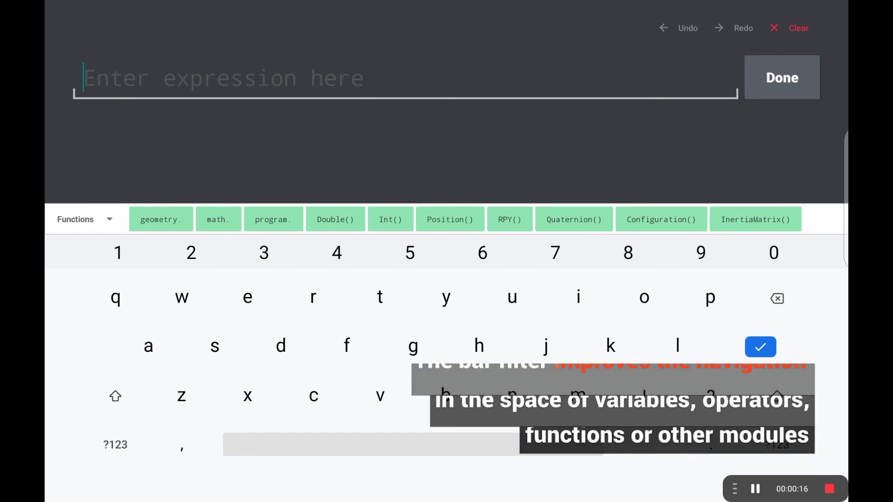
click(219, 219)
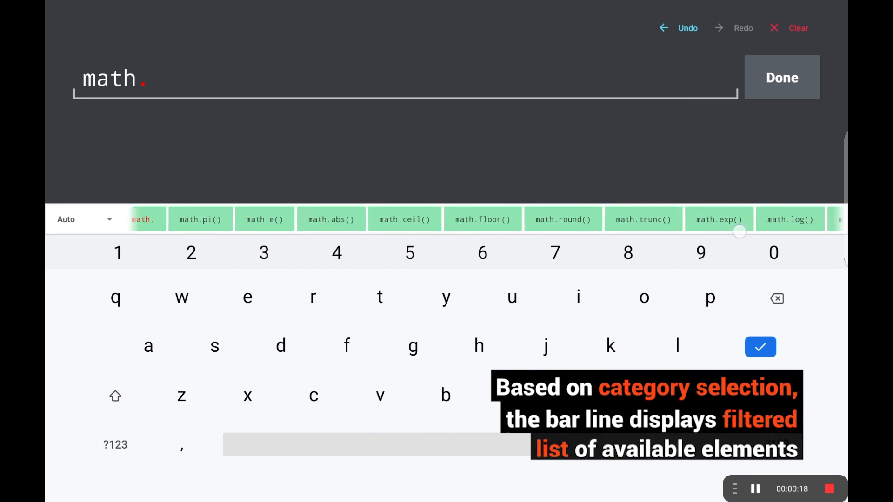